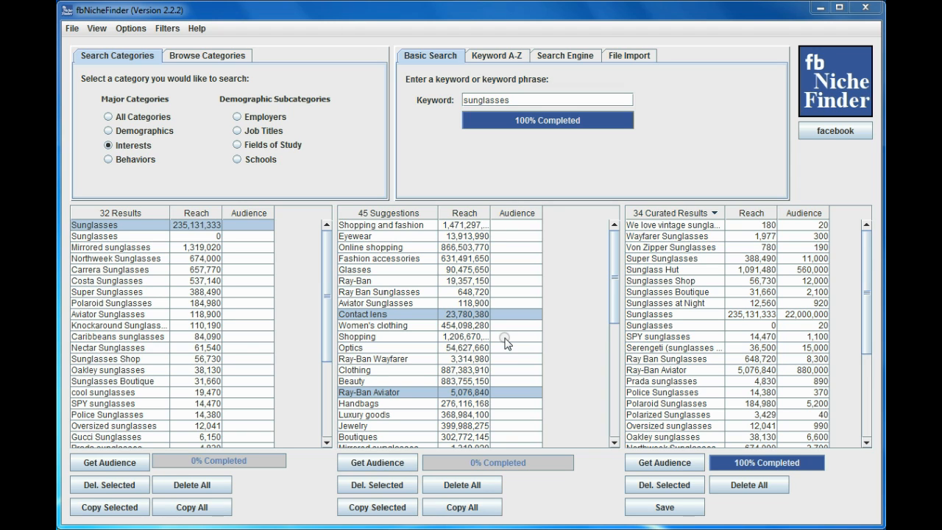
mouse_move(571, 339)
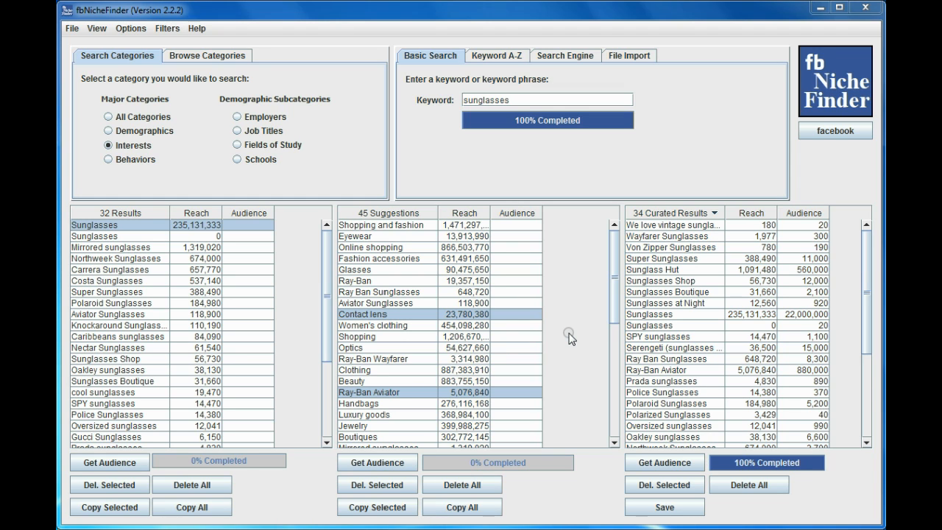
mouse_move(536, 250)
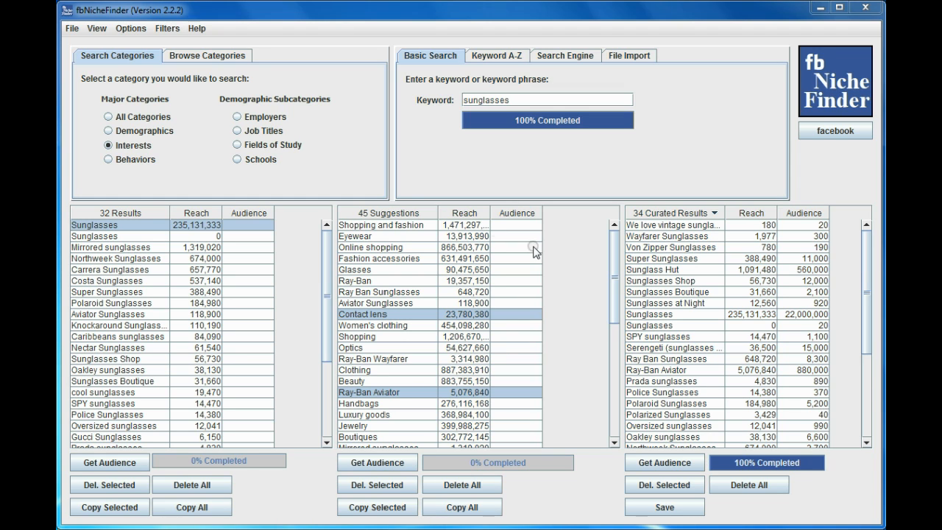
mouse_move(458, 358)
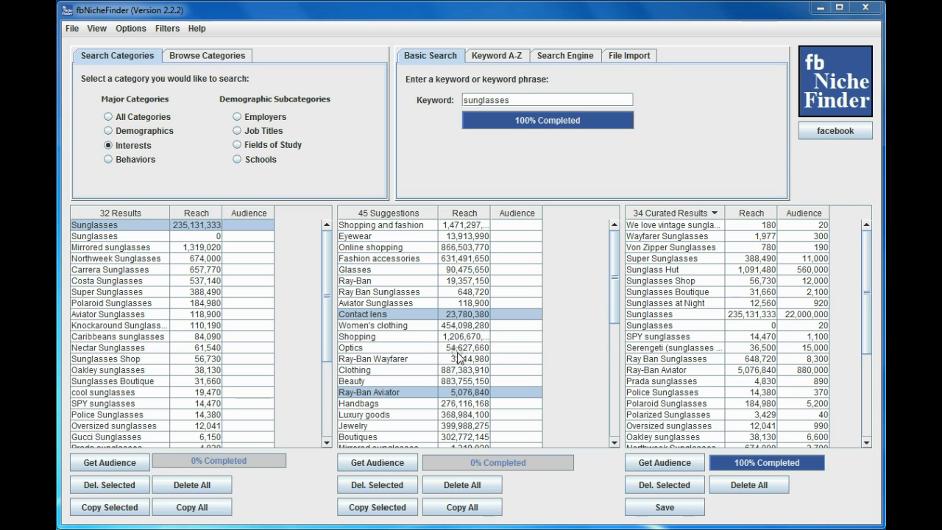
mouse_move(660, 268)
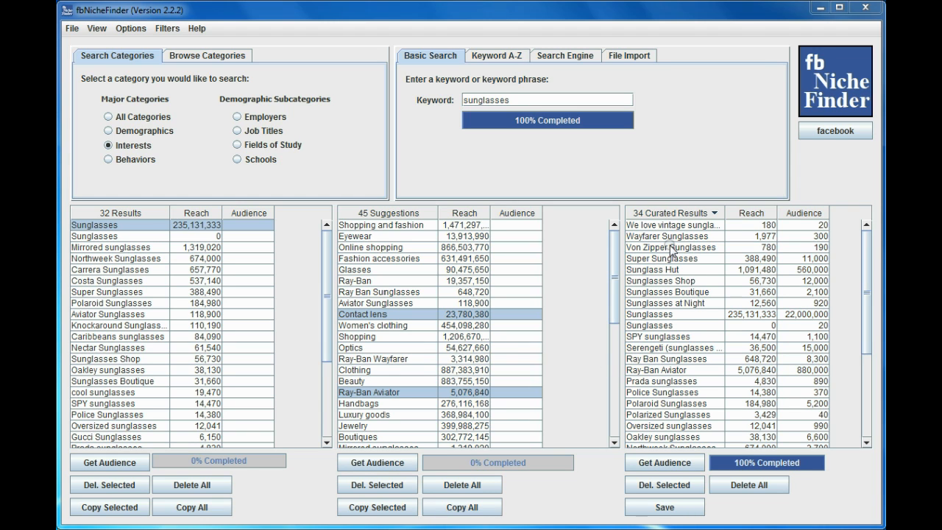
mouse_move(681, 327)
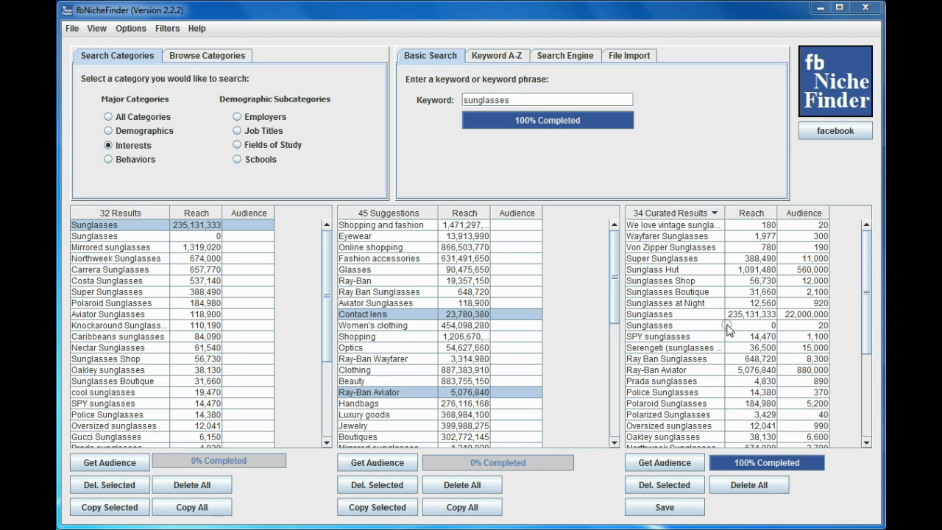
mouse_move(410, 325)
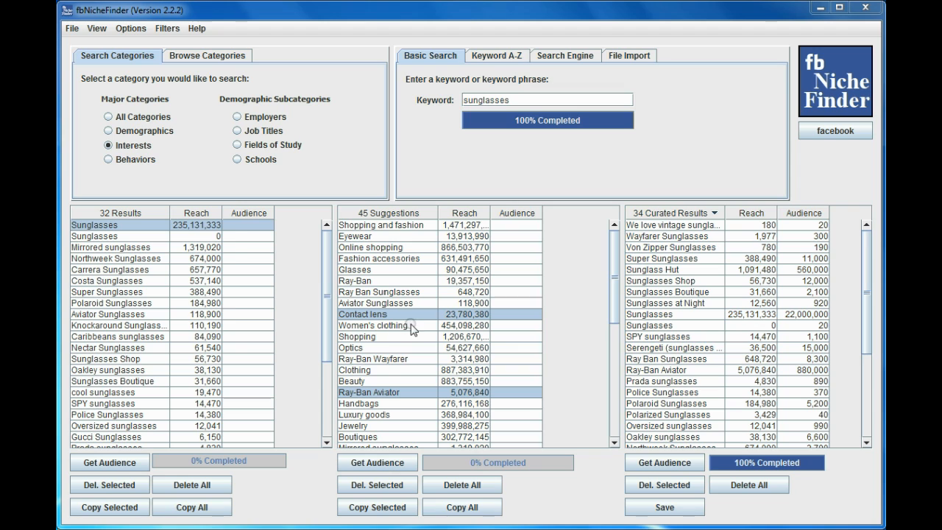
mouse_move(736, 347)
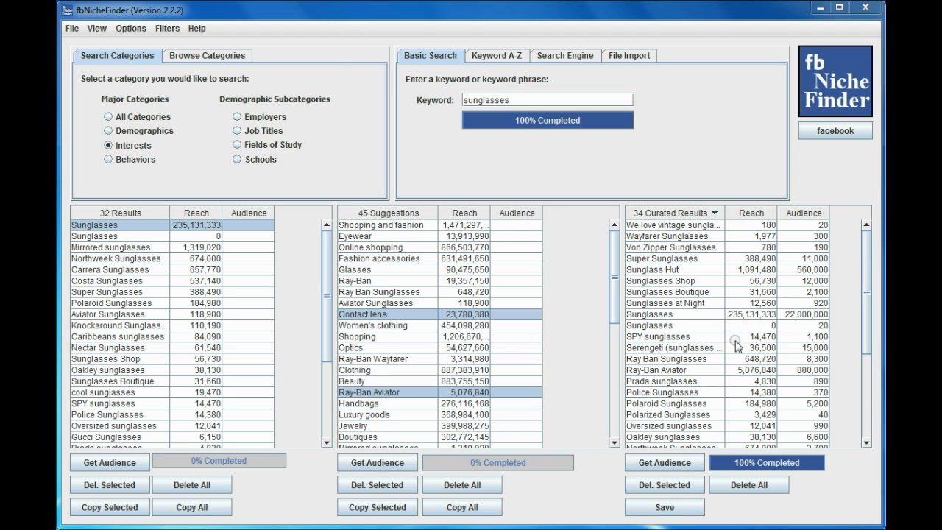
mouse_move(713, 300)
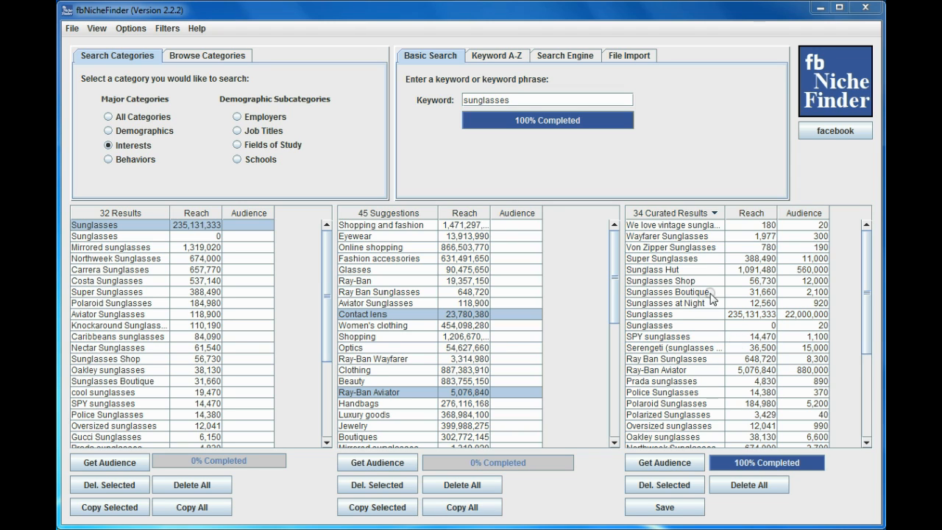
mouse_move(663, 507)
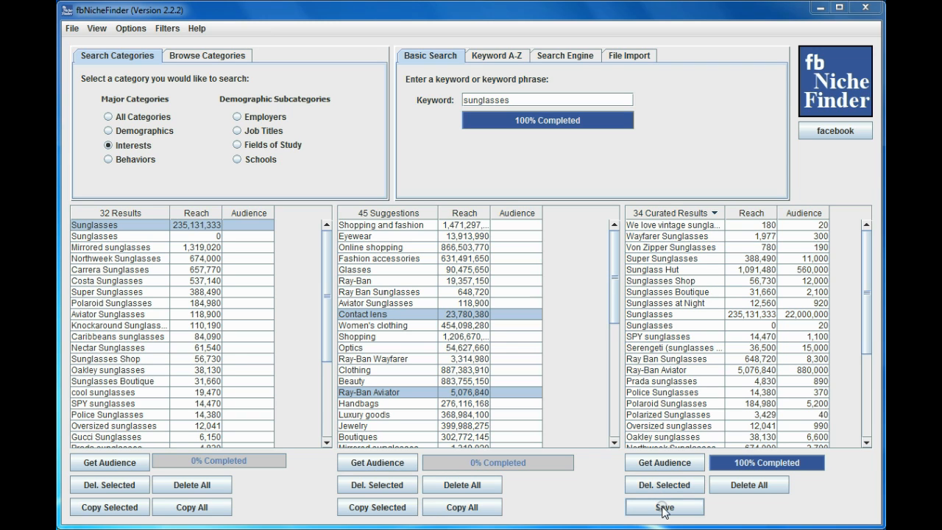
Step: Save the 34 curated sunglasses results to the clipboard and dismiss the Save Status notice
left_click(663, 506)
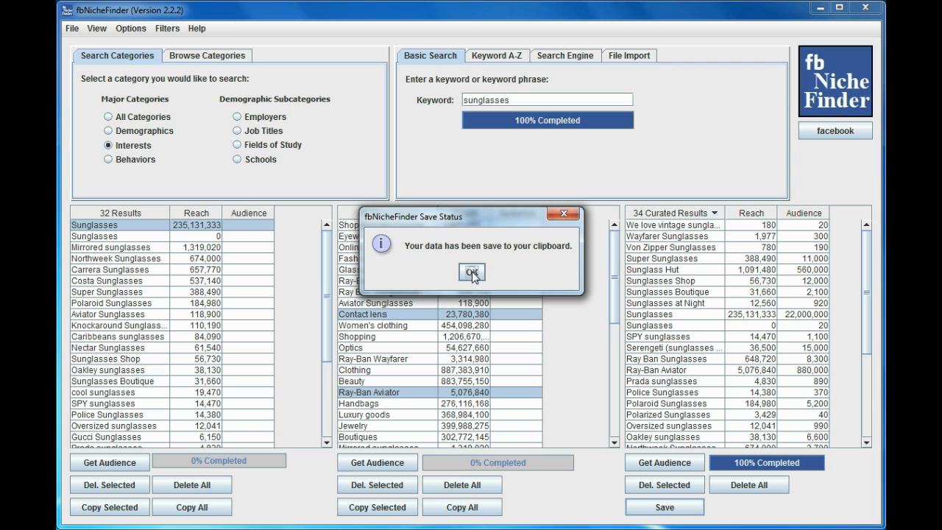
left_click(471, 272)
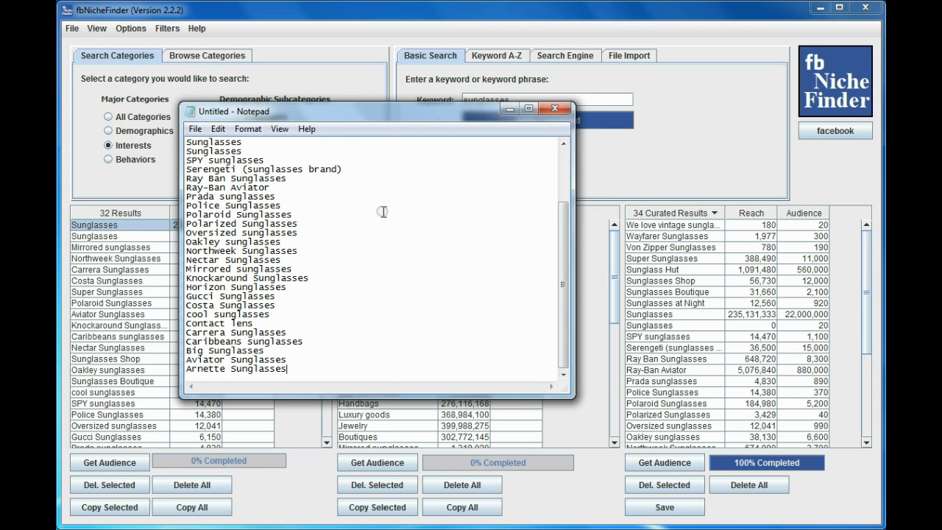
mouse_move(241, 350)
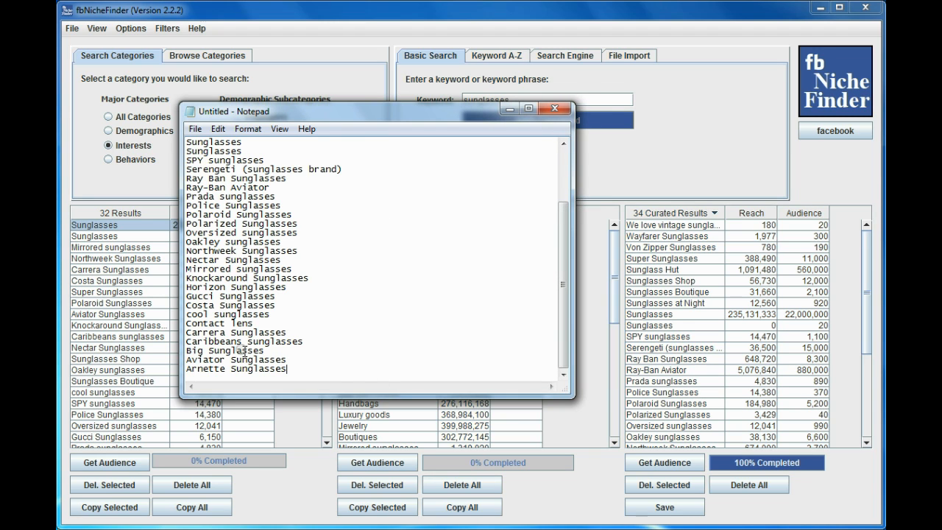
Step: Review the pasted keyword list and close the untitled Notepad note without saving
scroll("up", 3)
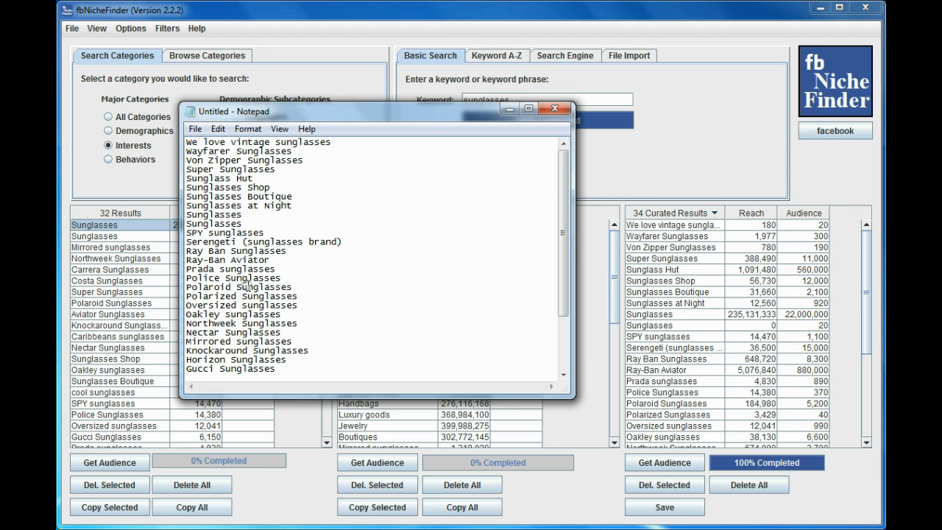
mouse_move(517, 173)
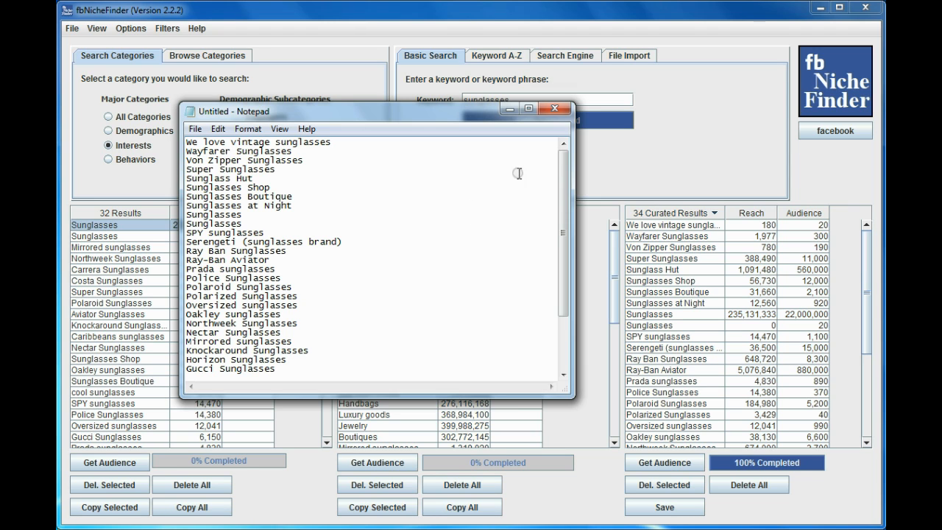
left_click(554, 109)
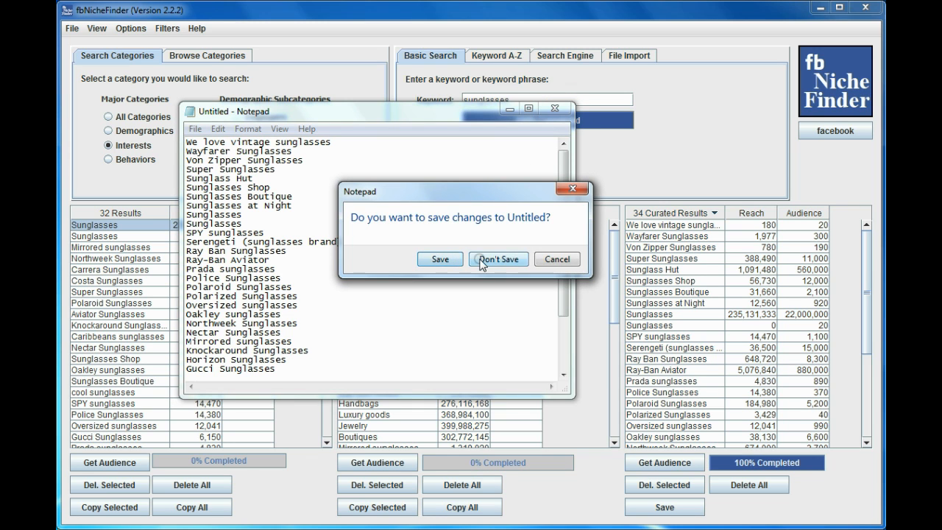
left_click(499, 259)
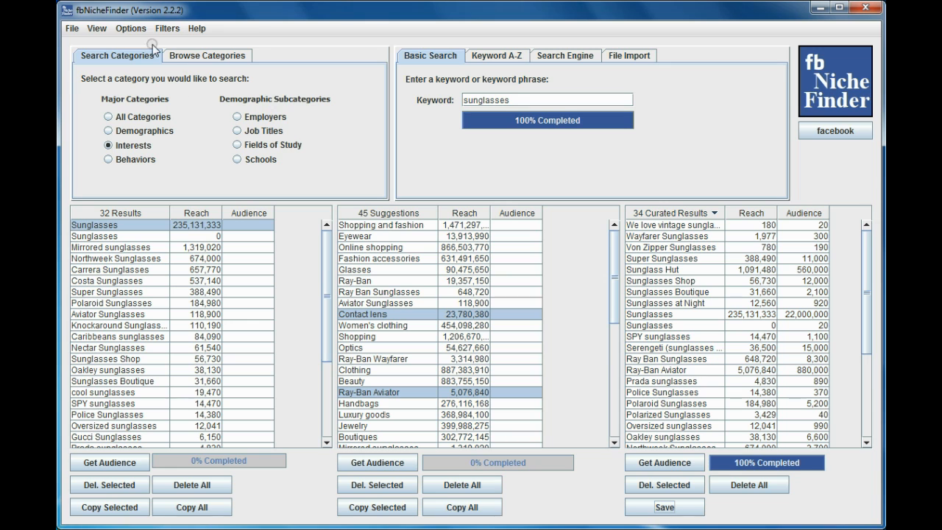
Step: In the save settings, switch the results destination from clipboard to a file
left_click(131, 28)
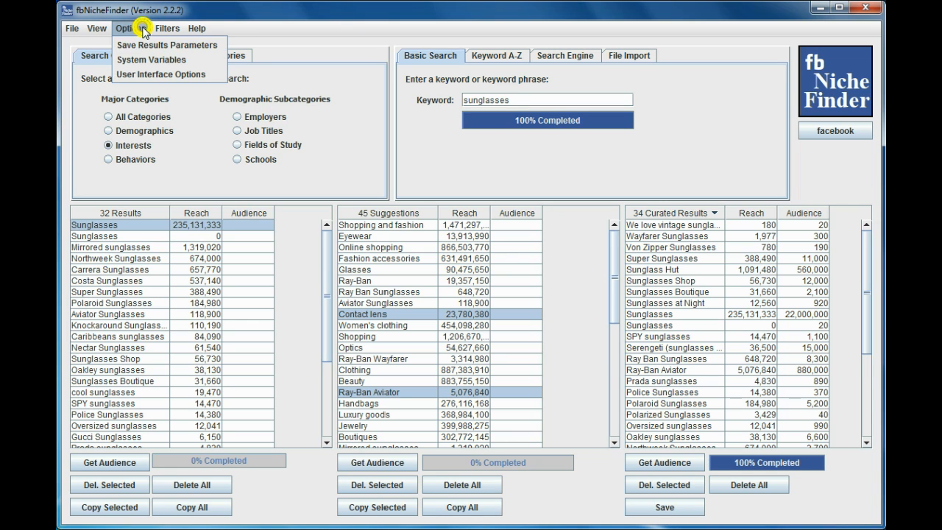
left_click(167, 45)
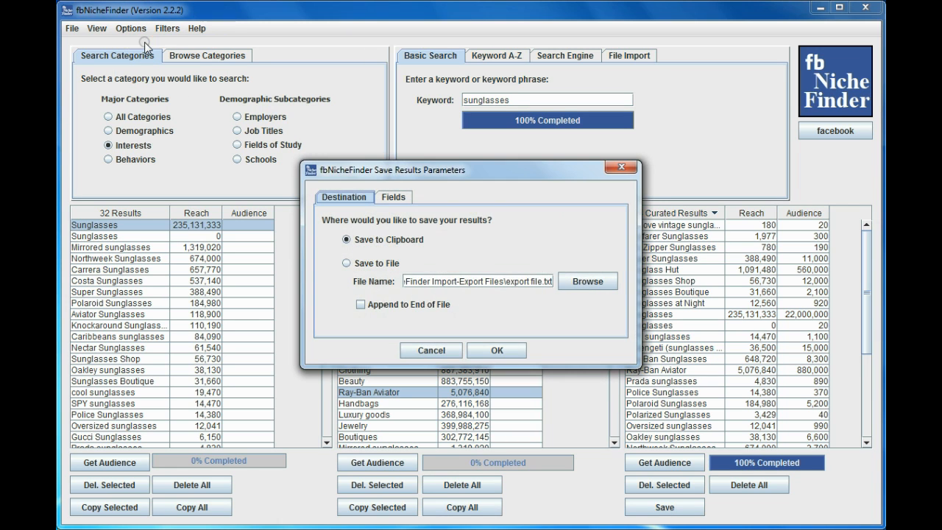
mouse_move(346, 262)
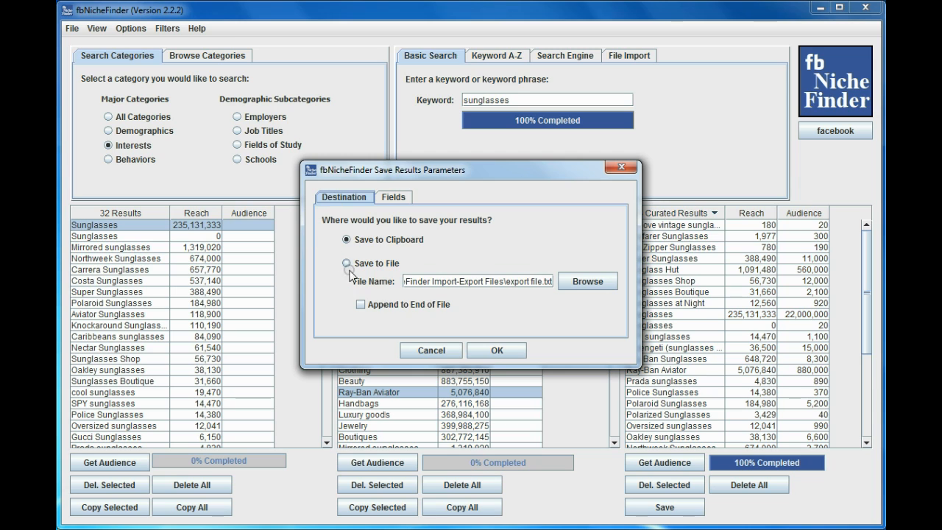
left_click(346, 239)
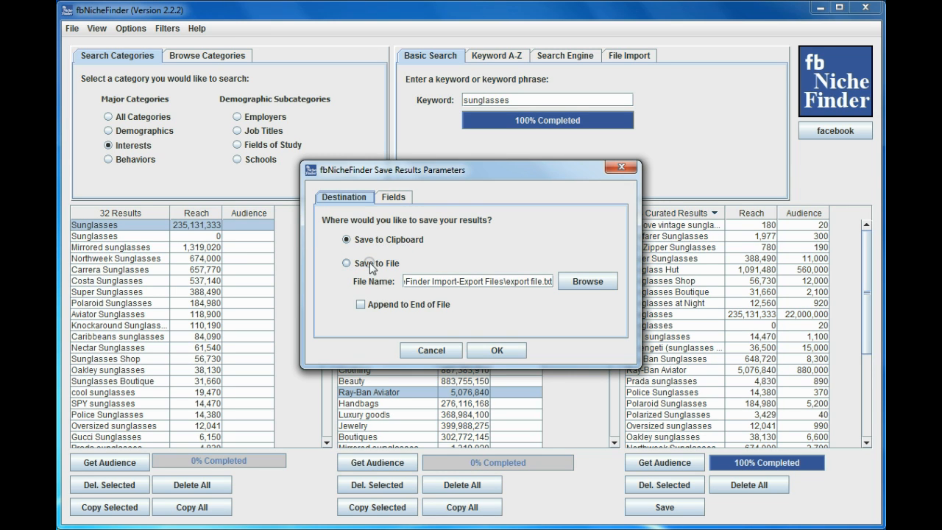
left_click(346, 263)
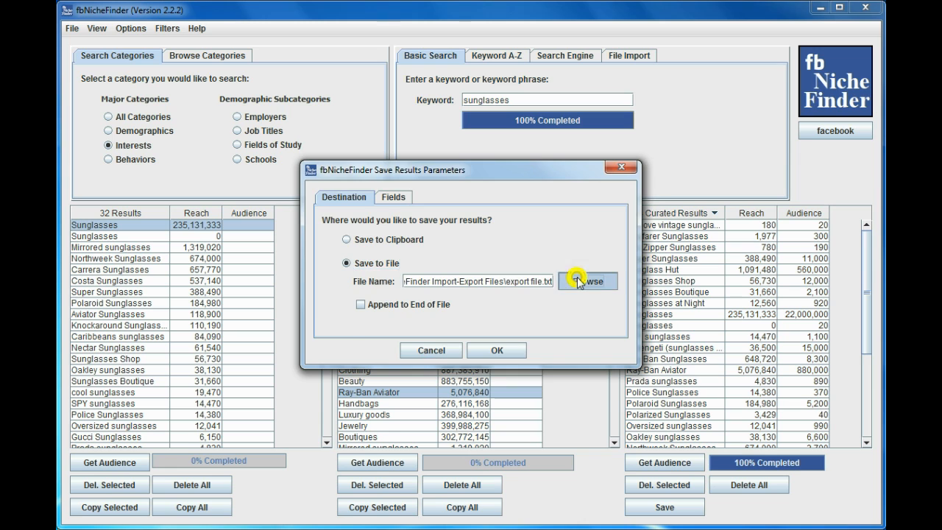
Step: Choose export file.txt in the Import-Export Files folder as the save file
left_click(587, 281)
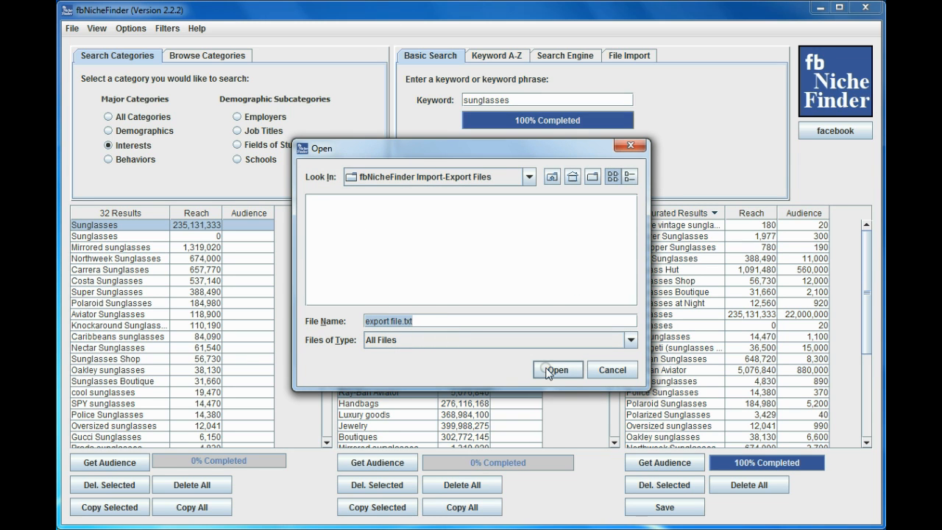
left_click(557, 370)
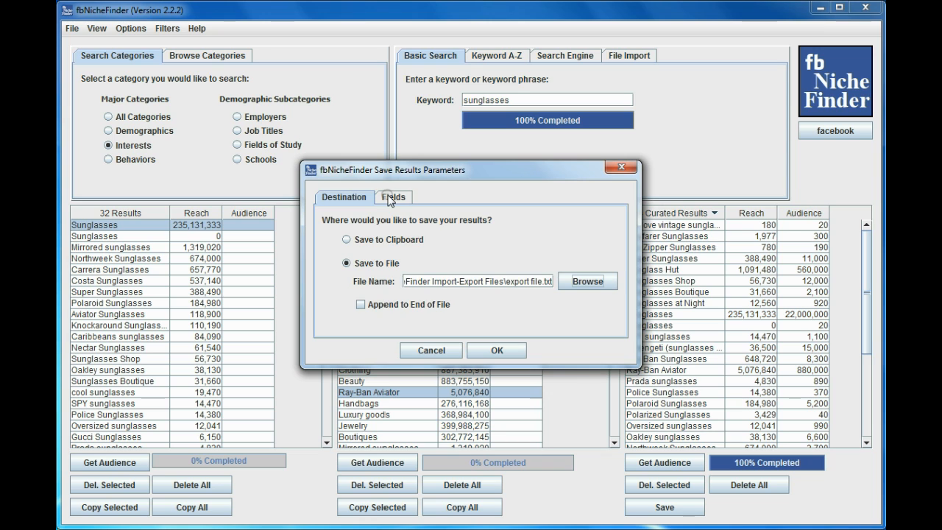
Step: On the Fields settings, include Audience and all fields, row-ending commas and a header row
left_click(393, 197)
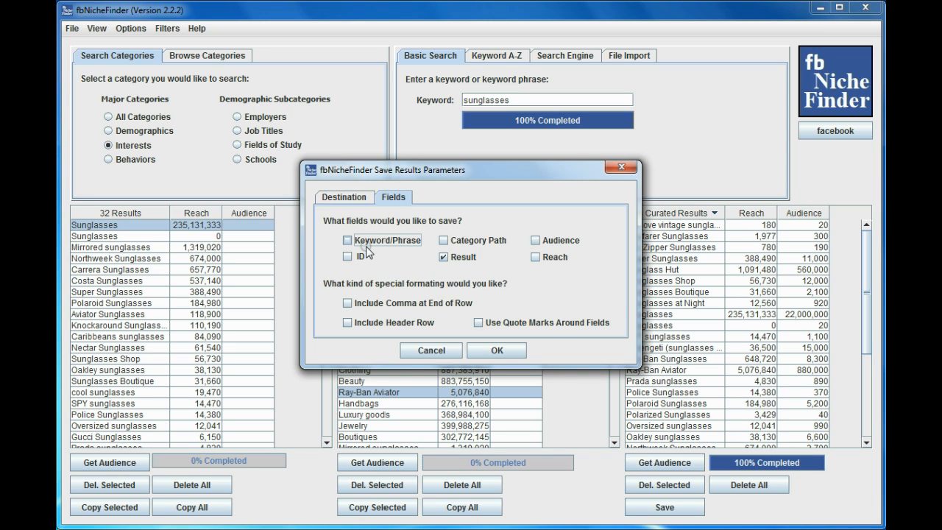
mouse_move(396, 253)
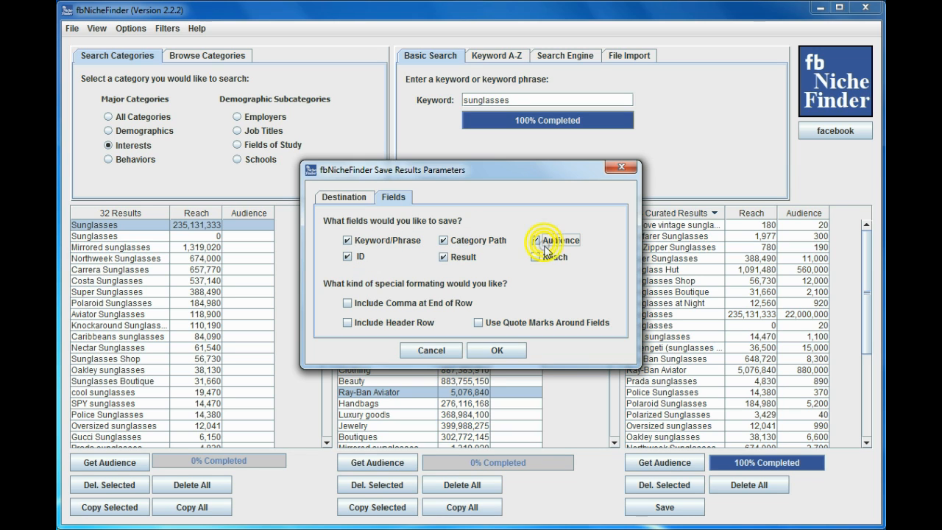
left_click(534, 256)
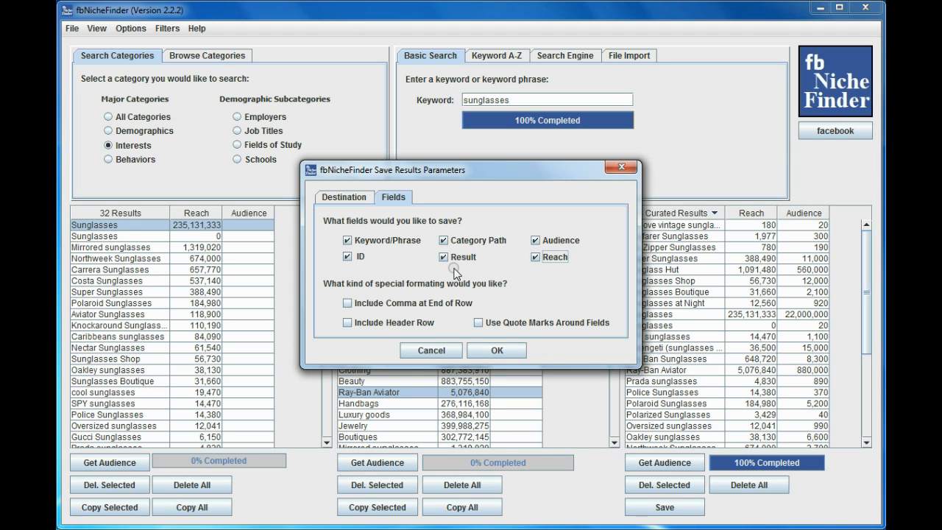
mouse_move(513, 289)
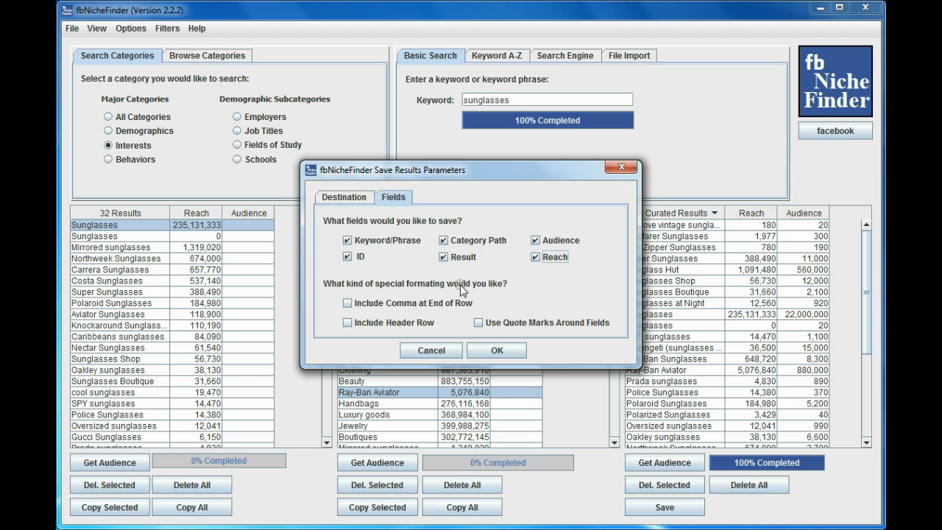
left_click(347, 302)
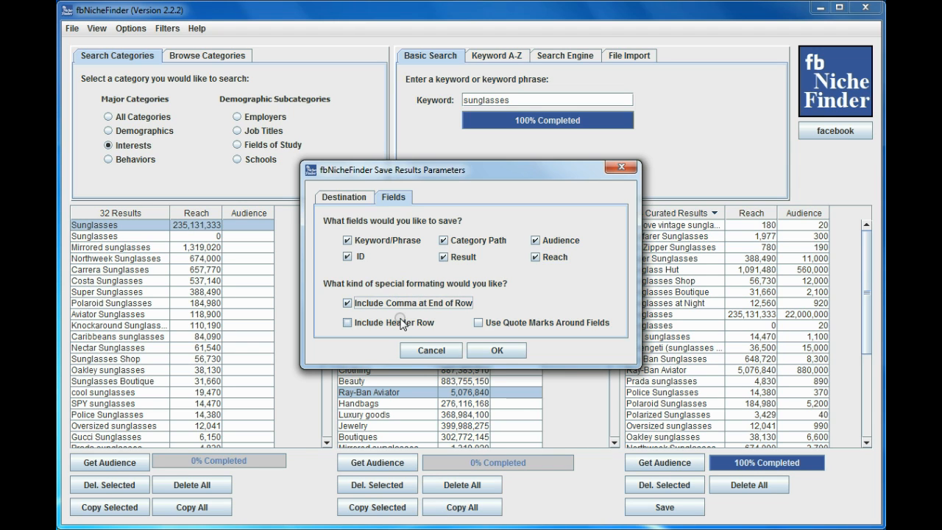
left_click(348, 322)
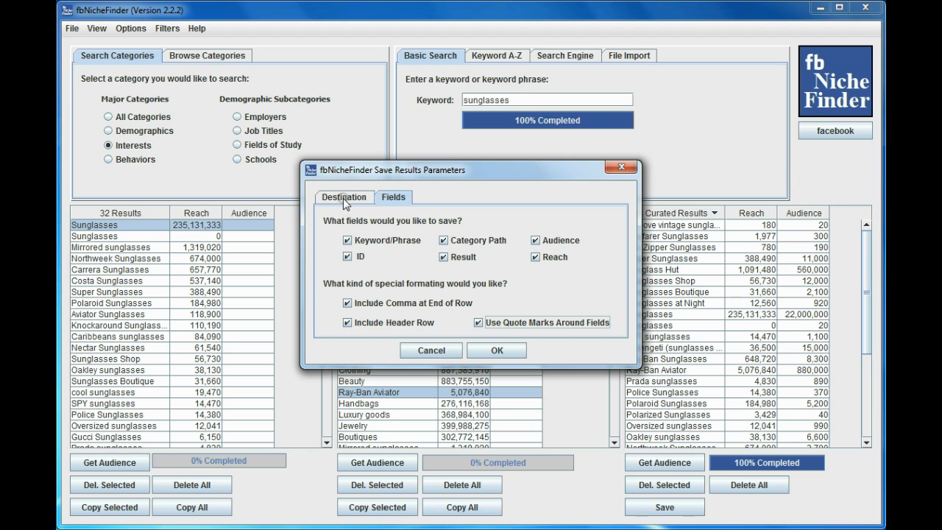
Step: Return to the Destination settings, leaving Append to End of File unchecked so export file.txt is overwritten
left_click(344, 196)
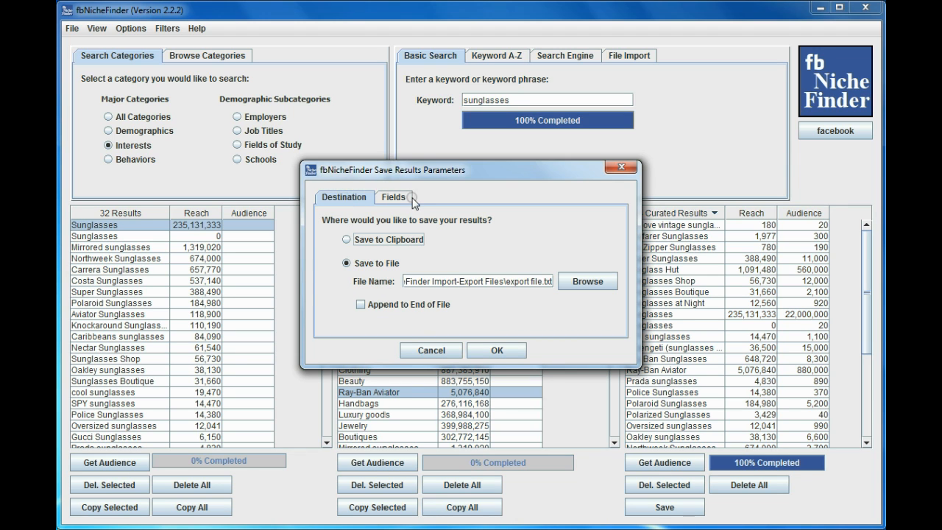
mouse_move(395, 217)
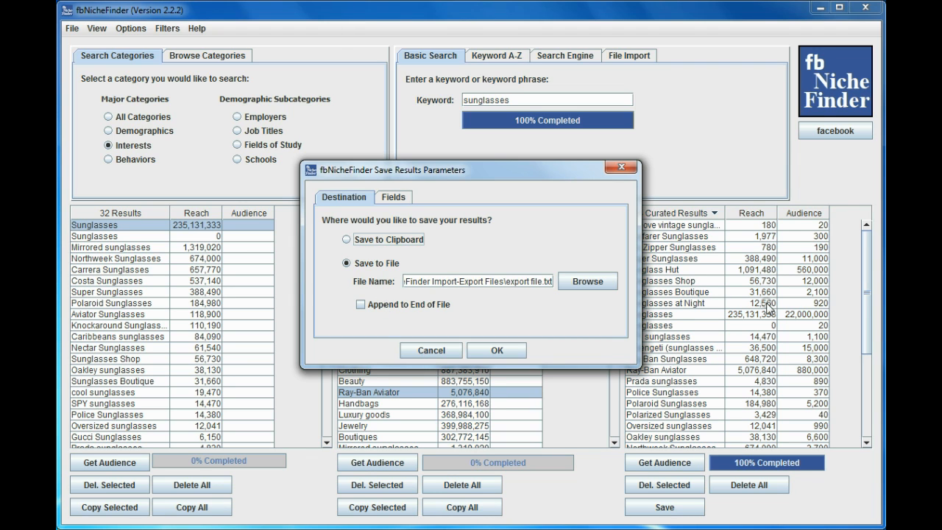
mouse_move(720, 285)
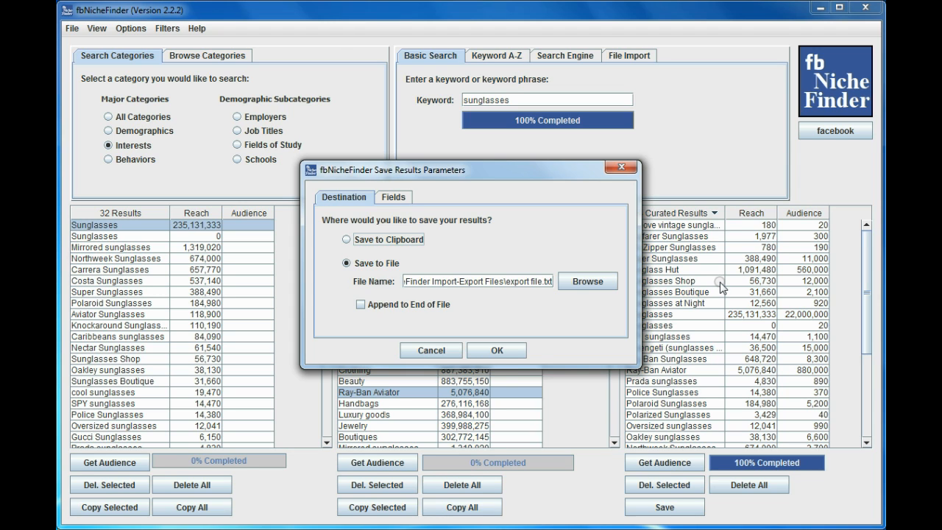
mouse_move(732, 298)
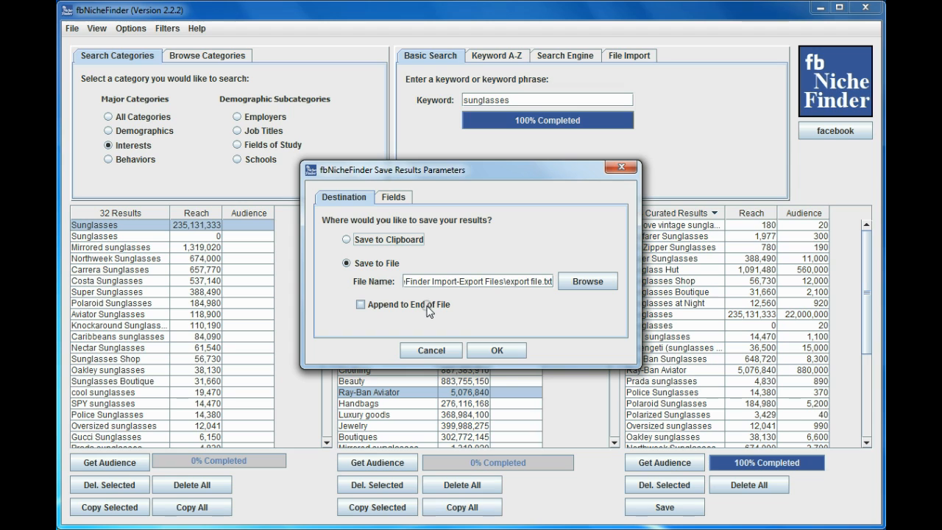
mouse_move(484, 322)
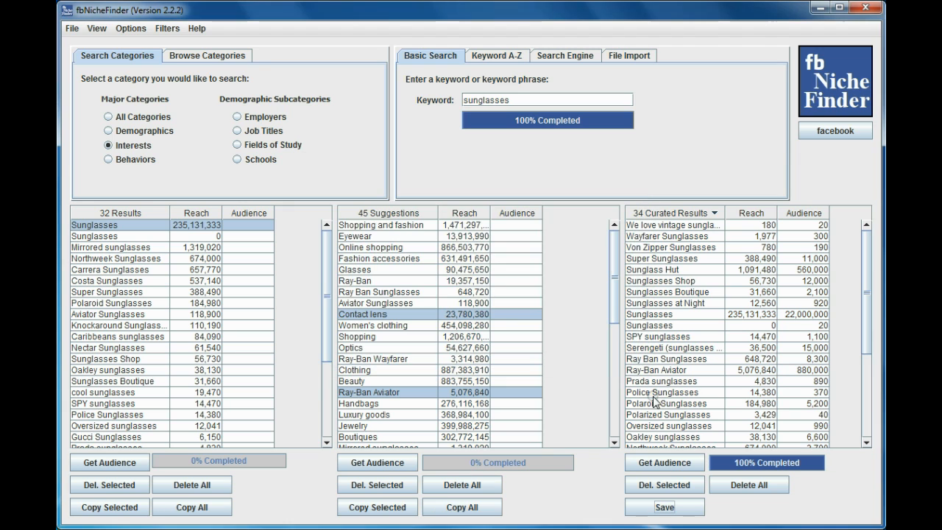
mouse_move(640, 500)
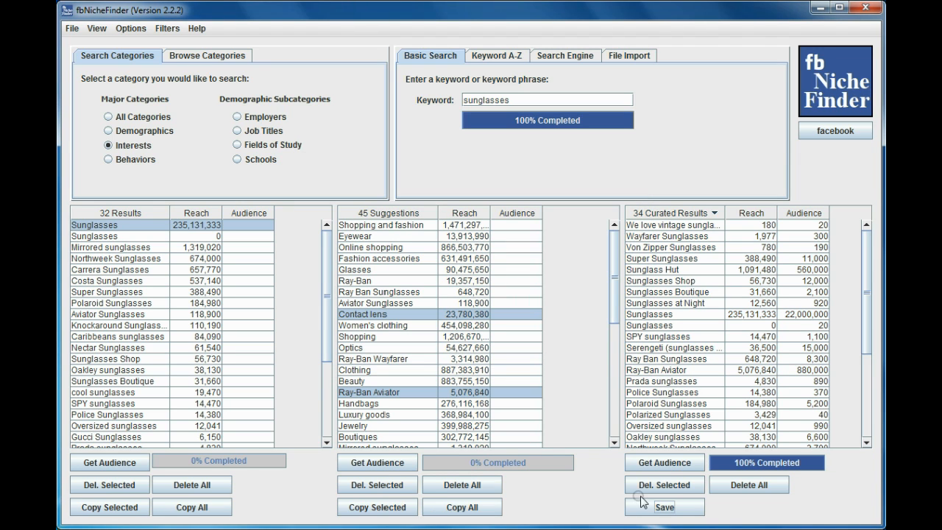
Step: Save the 34 curated results to export file.txt and dismiss the Save Status confirmation
left_click(663, 506)
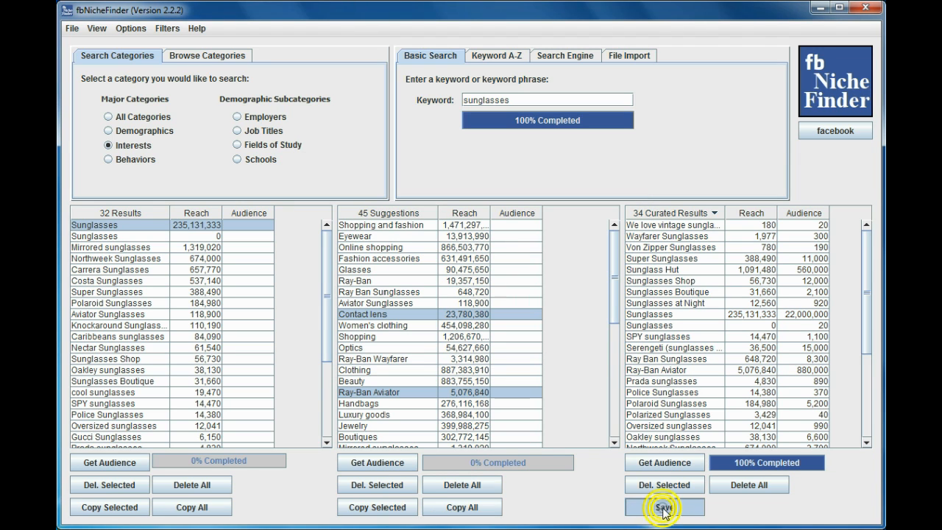
left_click(663, 507)
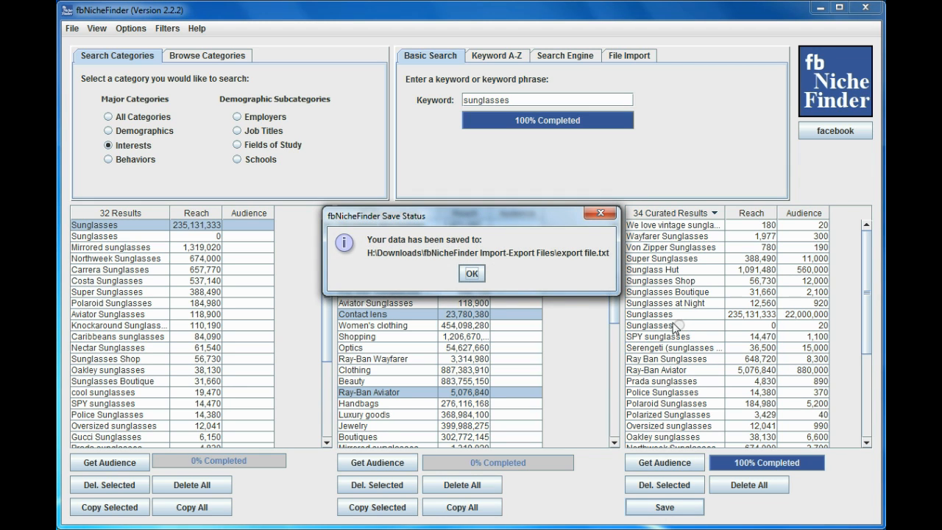
mouse_move(510, 265)
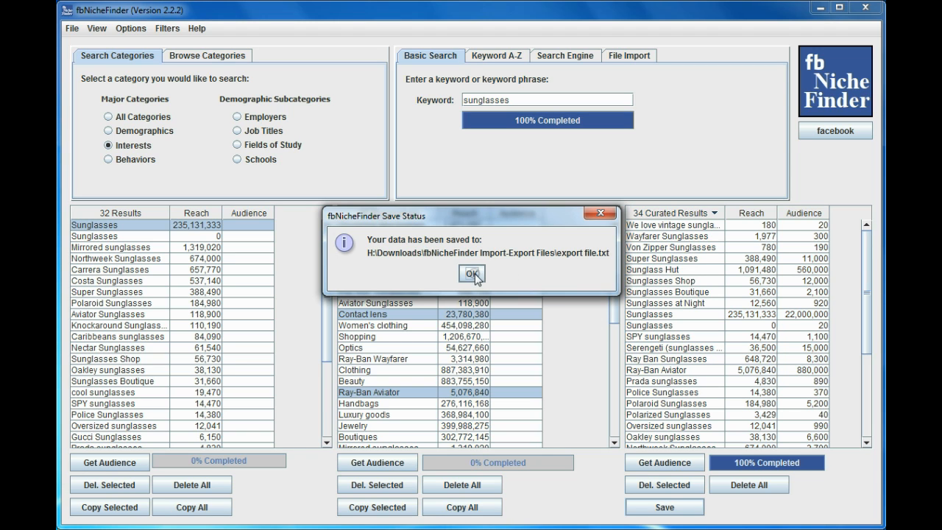
left_click(472, 274)
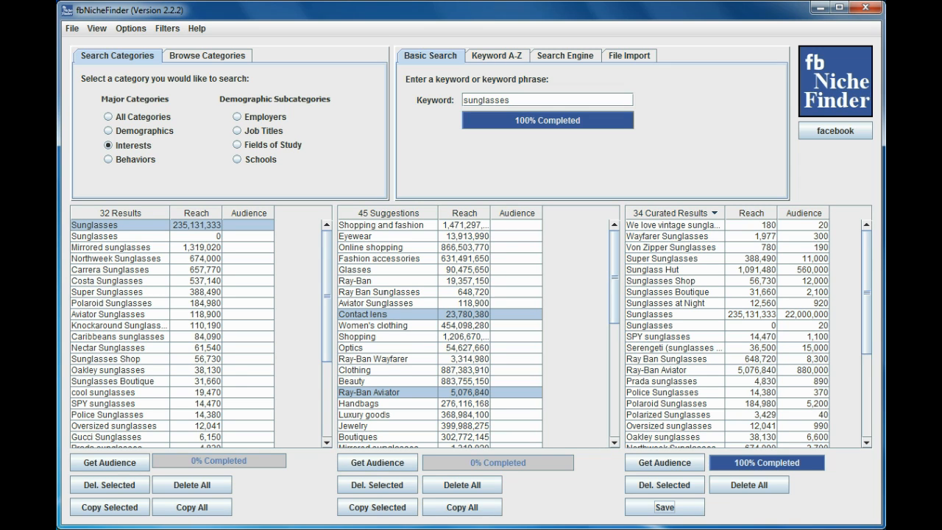
Step: From the Import-Export Files folder, open export file.txt in Notepad to check its contents
left_click(664, 506)
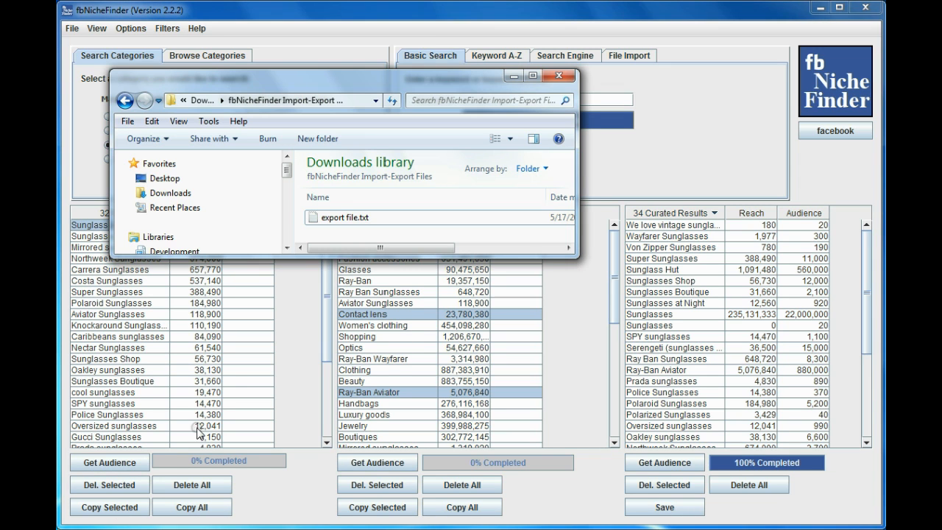
mouse_move(339, 217)
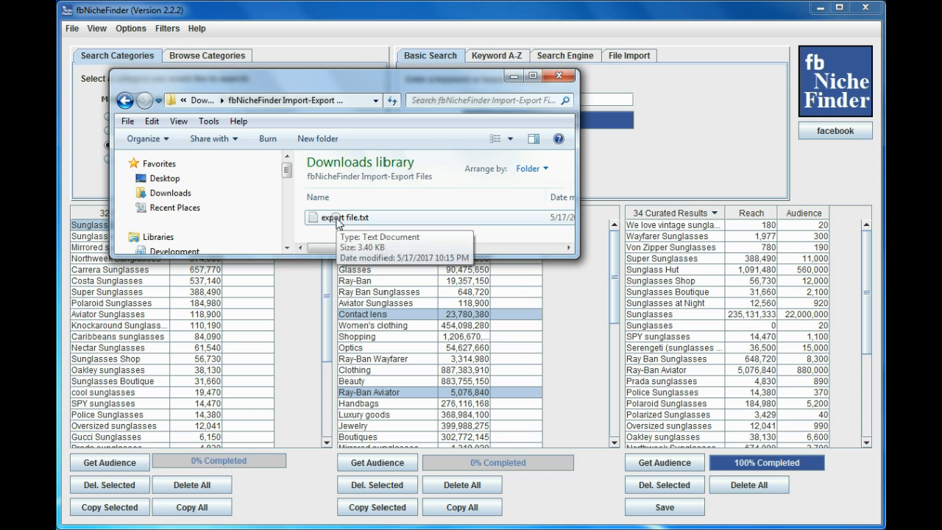
double_click(344, 217)
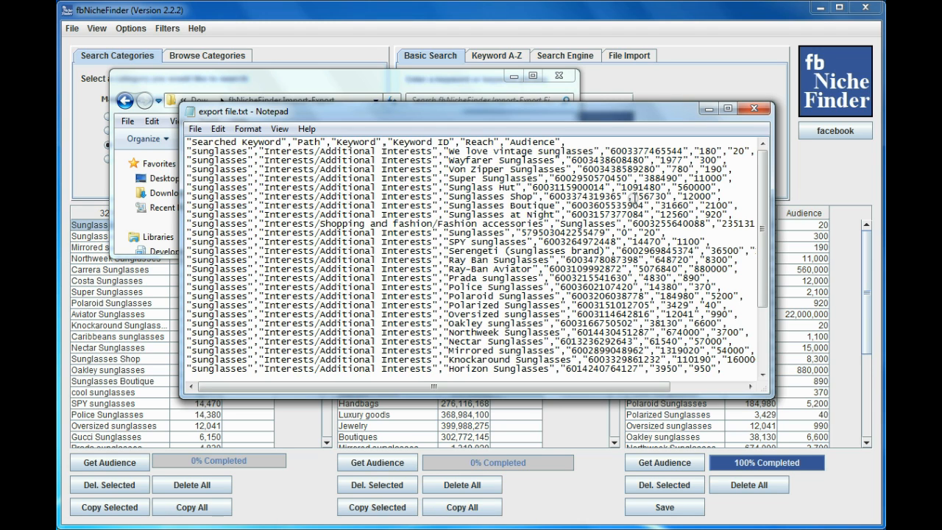
mouse_move(528, 419)
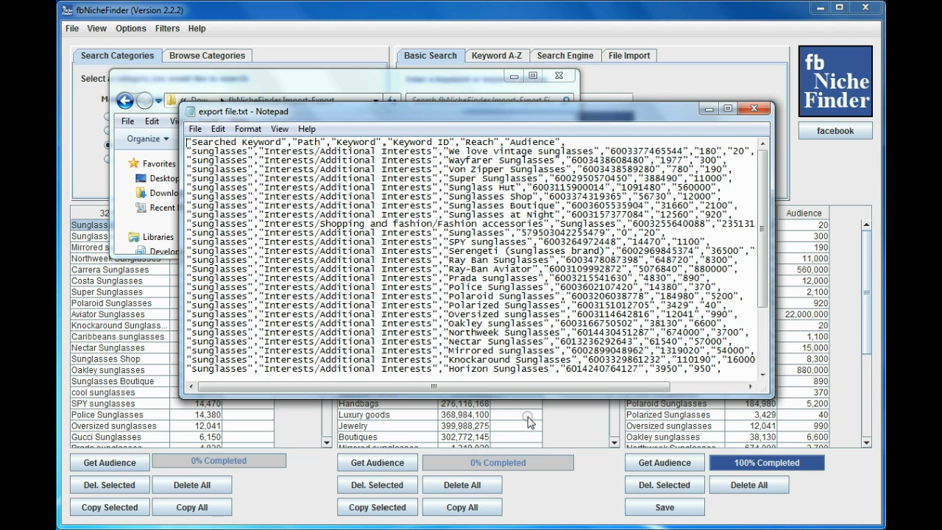